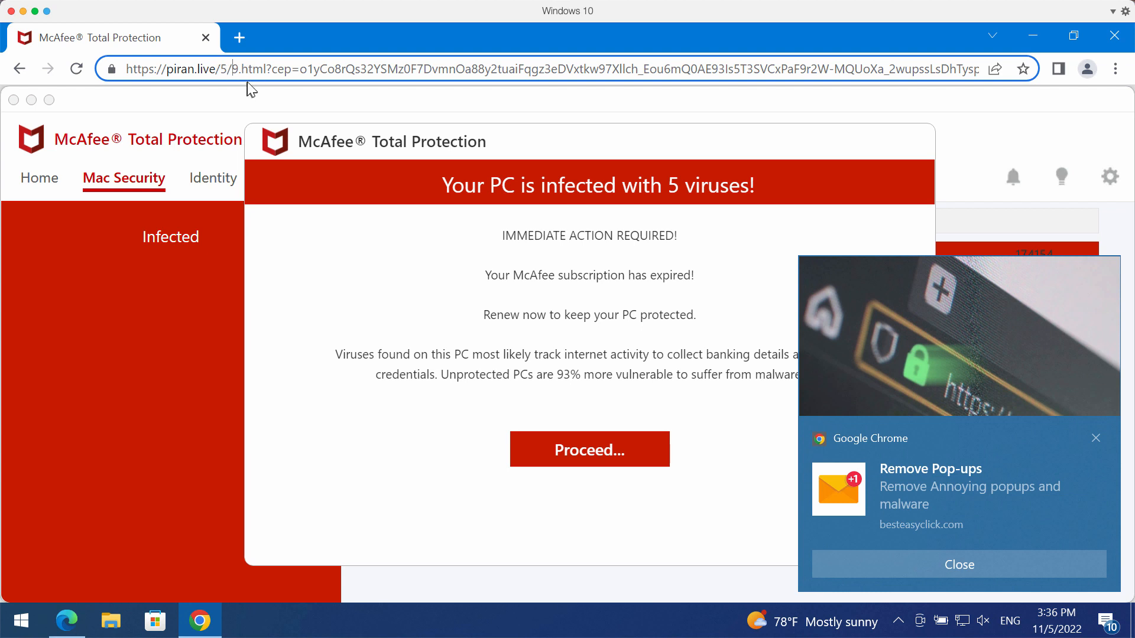
pyautogui.moveTo(253, 93)
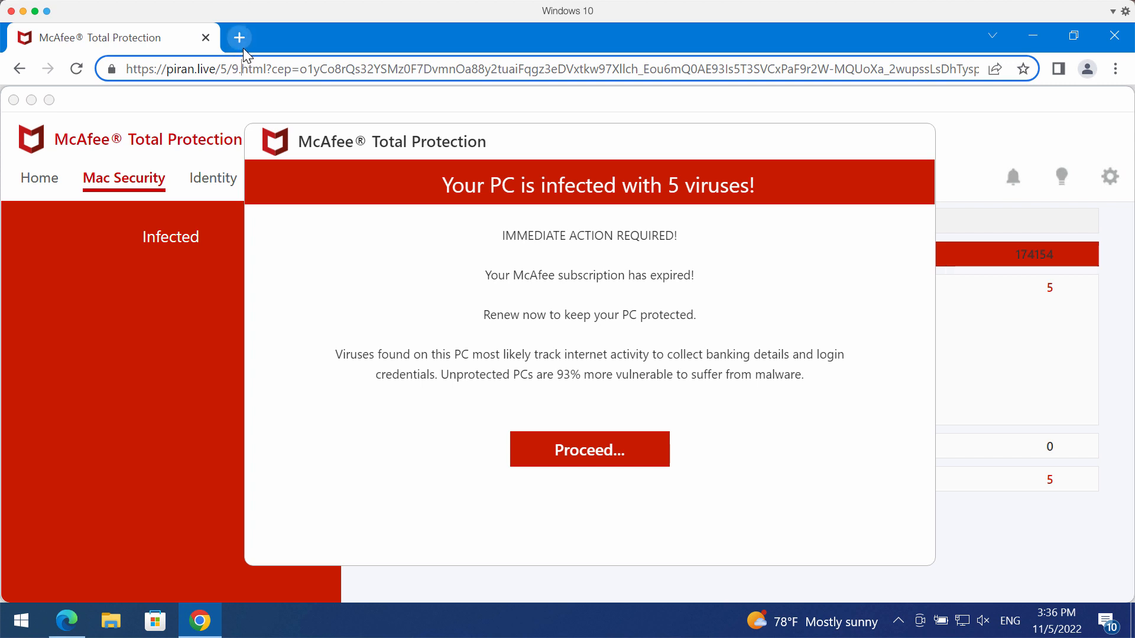
pyautogui.moveTo(239, 37)
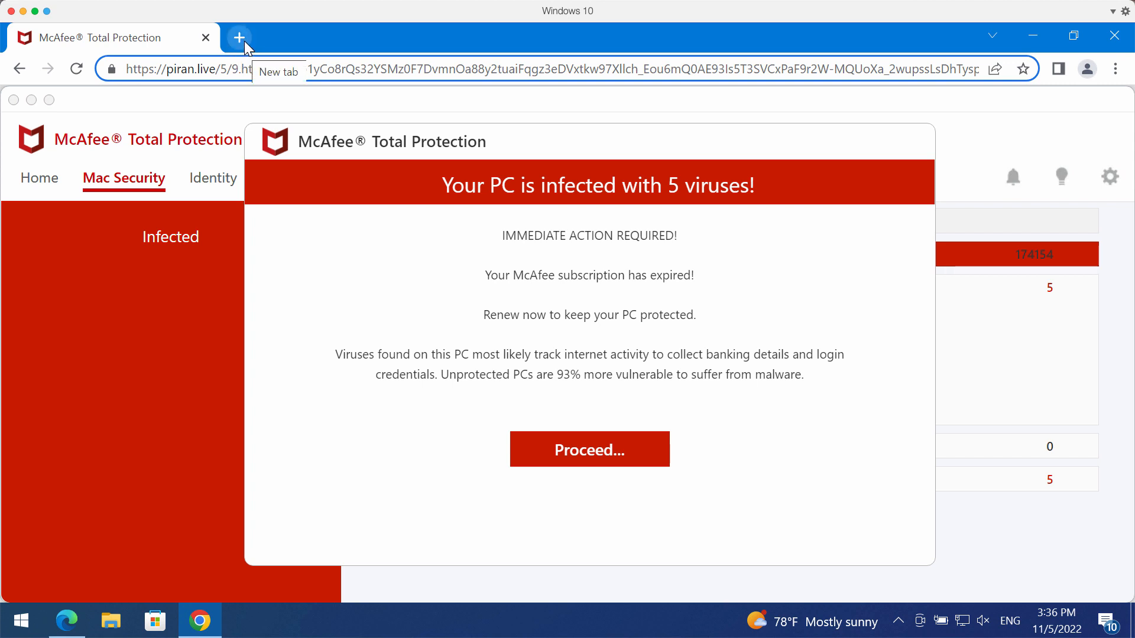
# Step: Load combocleaner.com in a new tab, close the fake McAfee tab, and minimize Chrome to the desktop
pyautogui.click(239, 36)
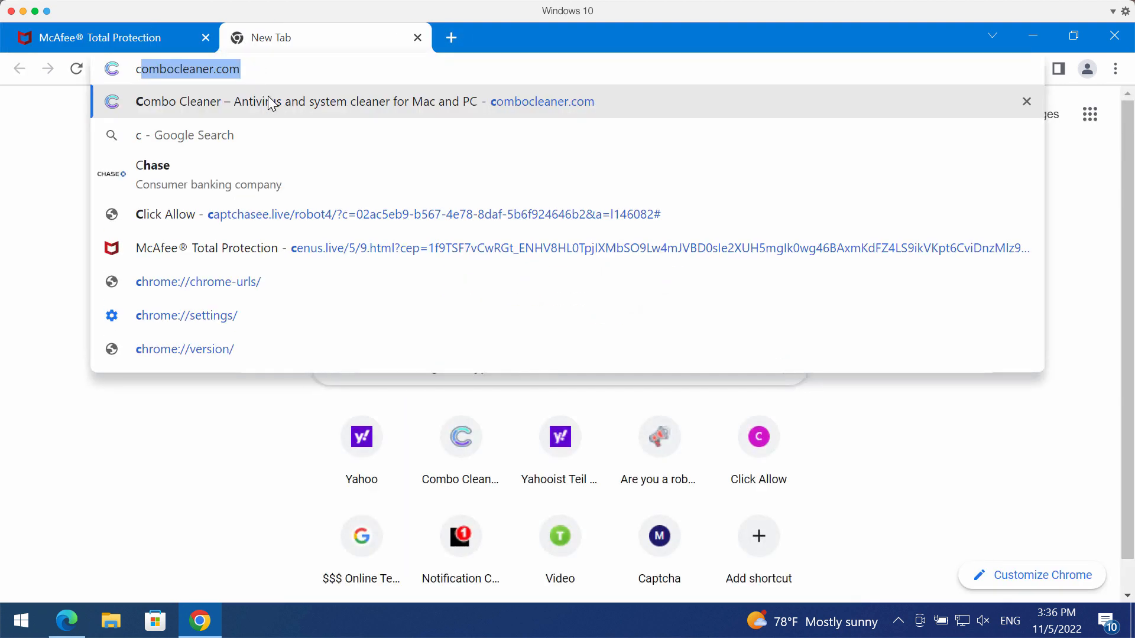
pyautogui.click(326, 102)
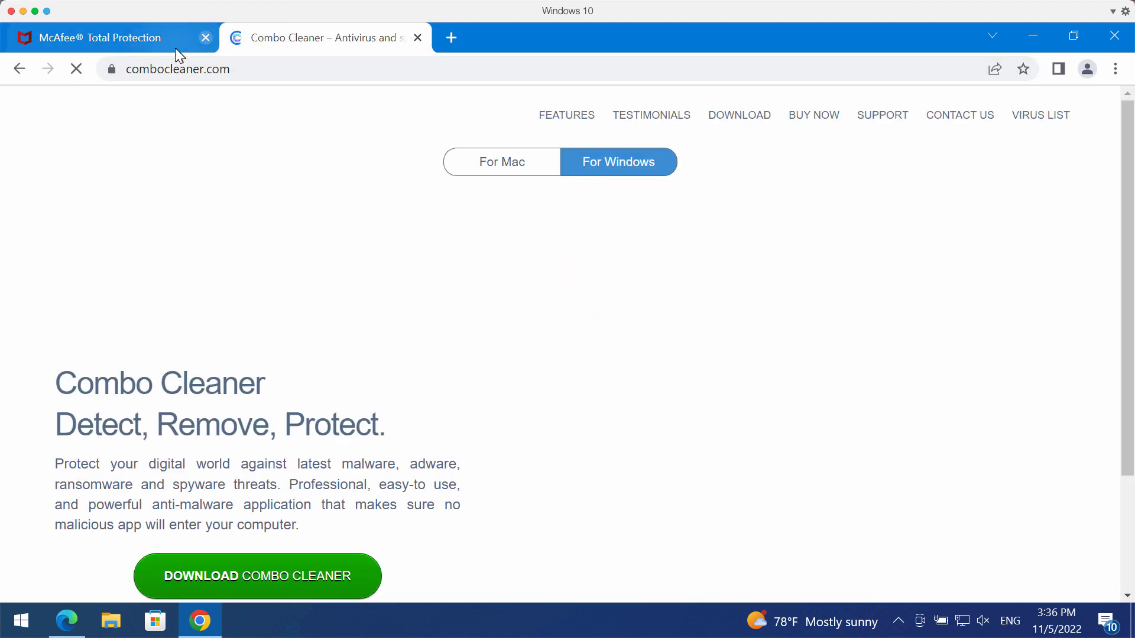
pyautogui.click(204, 38)
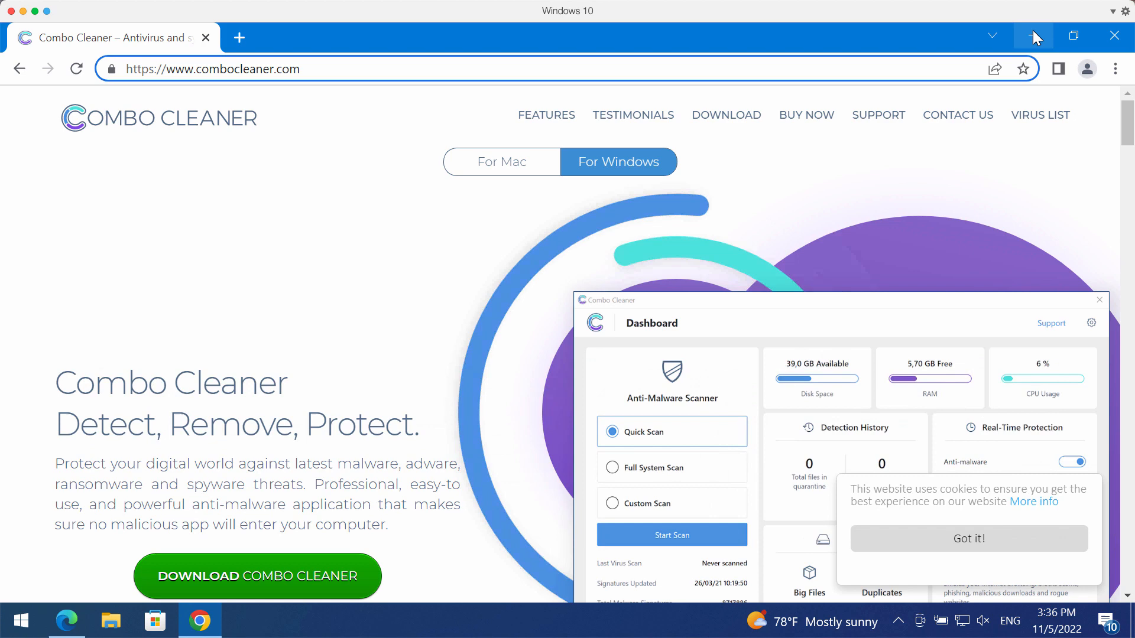
pyautogui.click(1033, 35)
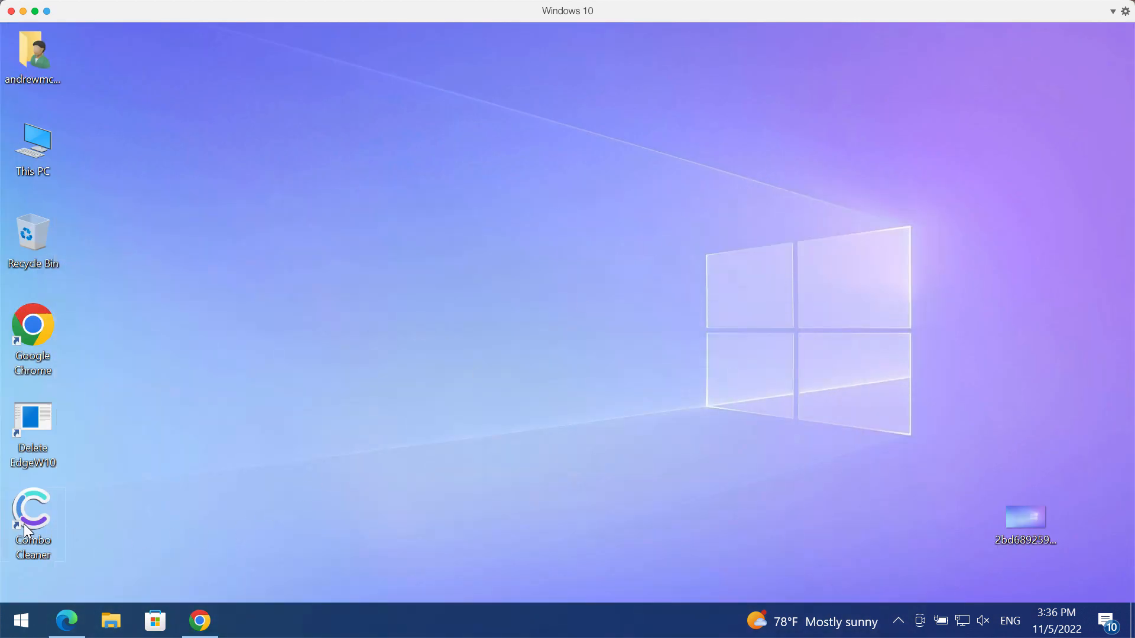
# Step: Launch Combo Cleaner from its desktop shortcut, landing on the dashboard with Quick Scan selected
pyautogui.doubleClick(33, 510)
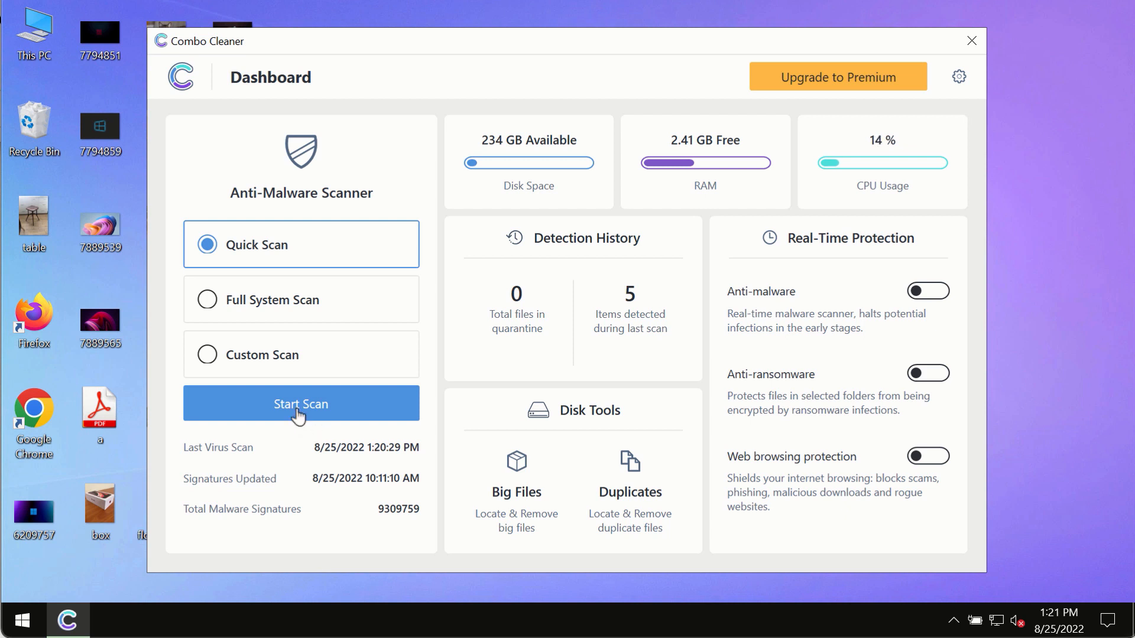
# Step: Start the Quick Scan and show its progress page, reporting 1 threat and 2 suspicious items
pyautogui.click(299, 404)
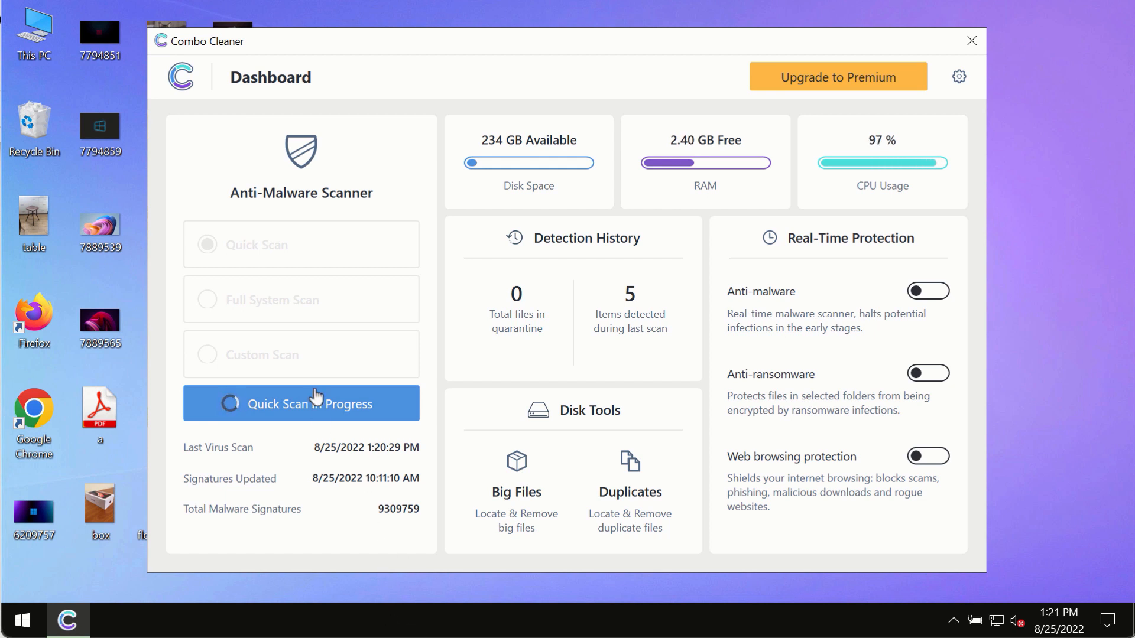
pyautogui.click(300, 404)
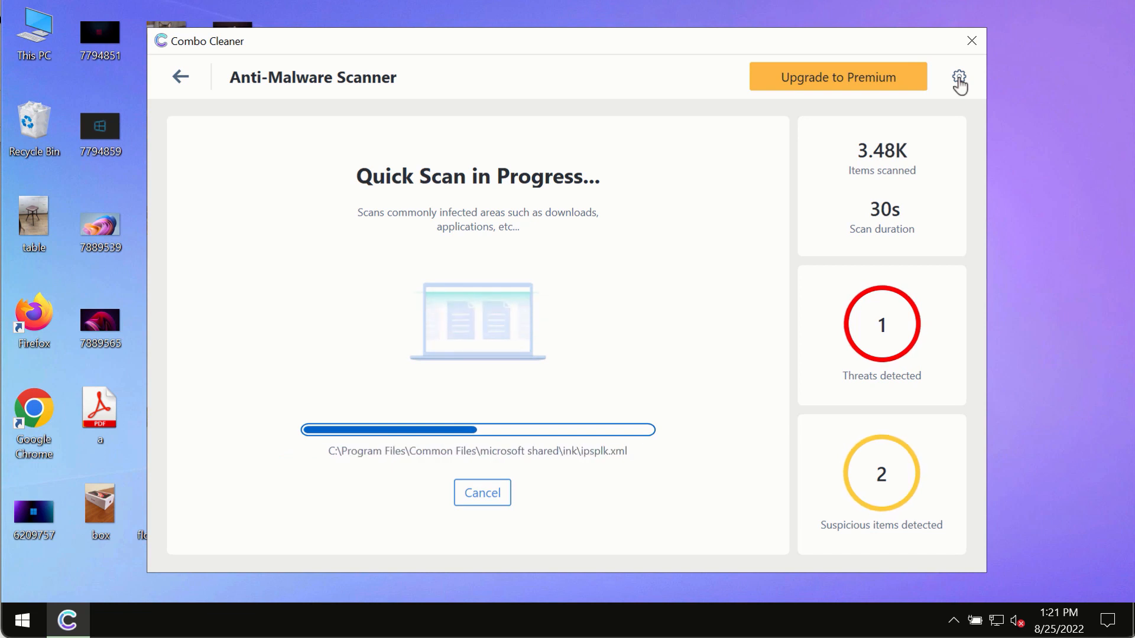
# Step: Show the Anti-Ransomware settings, listing no protected folders or trusted programs
pyautogui.click(959, 77)
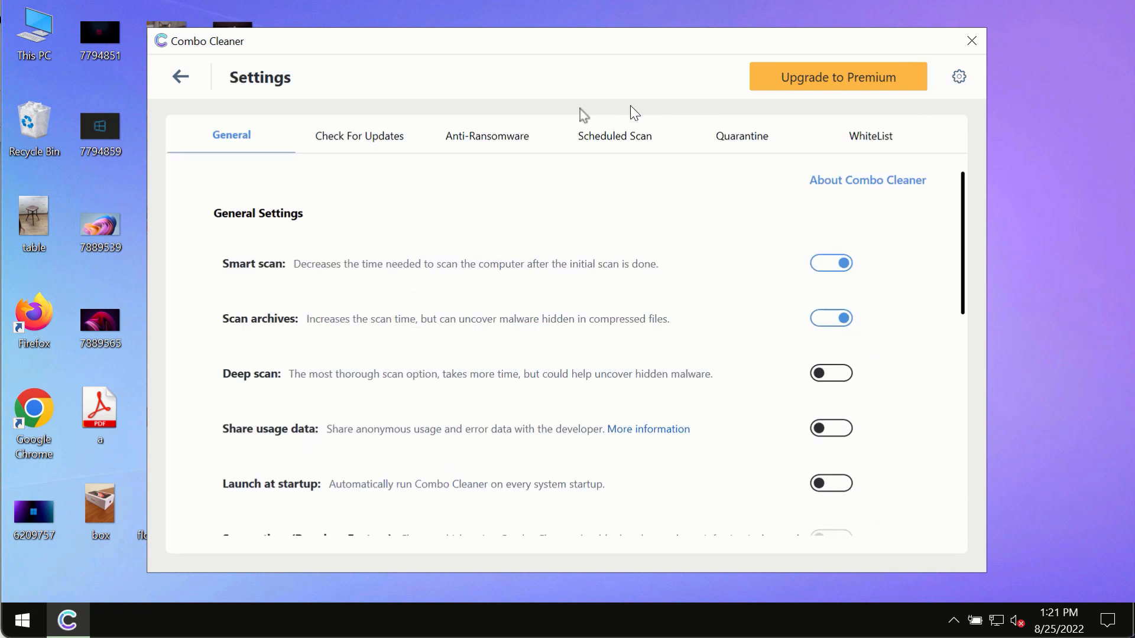
pyautogui.moveTo(560, 82)
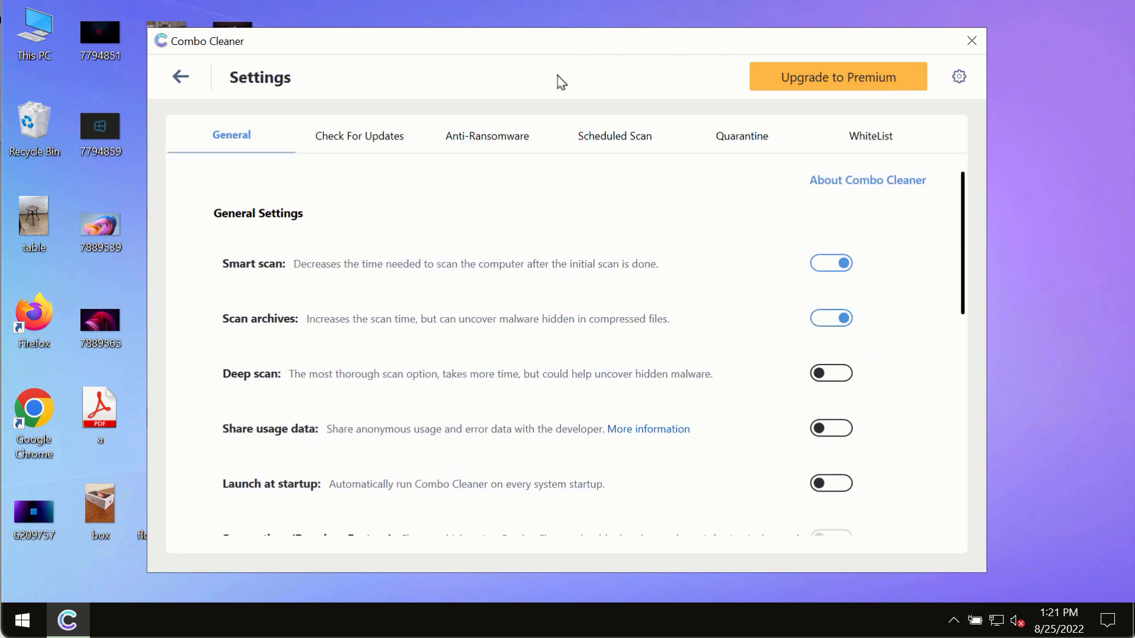
pyautogui.click(487, 135)
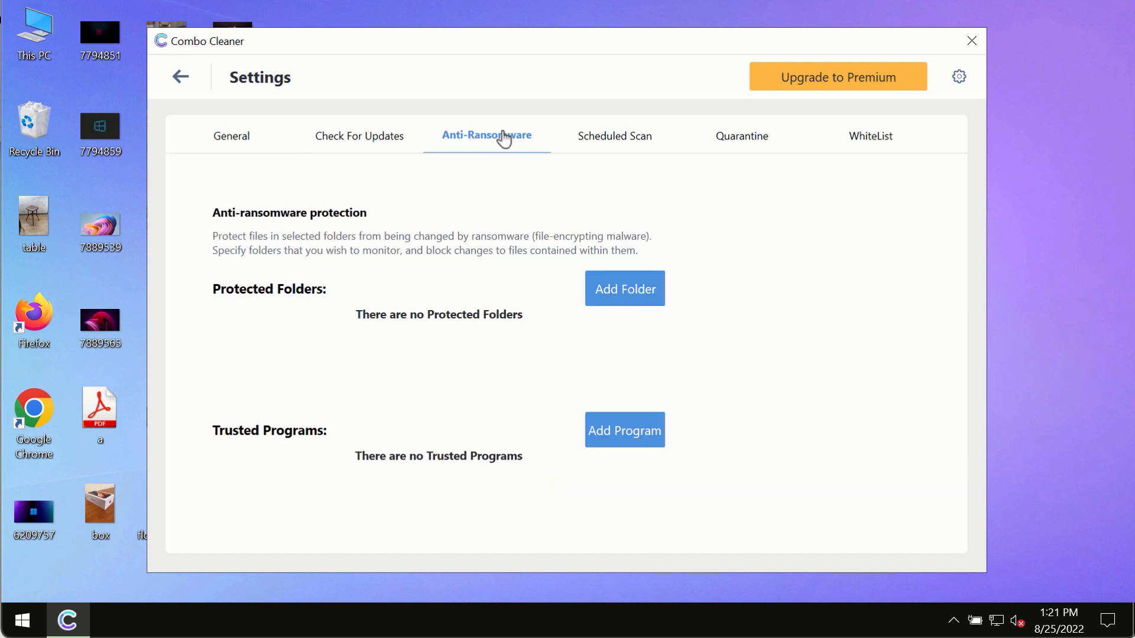
pyautogui.moveTo(242, 145)
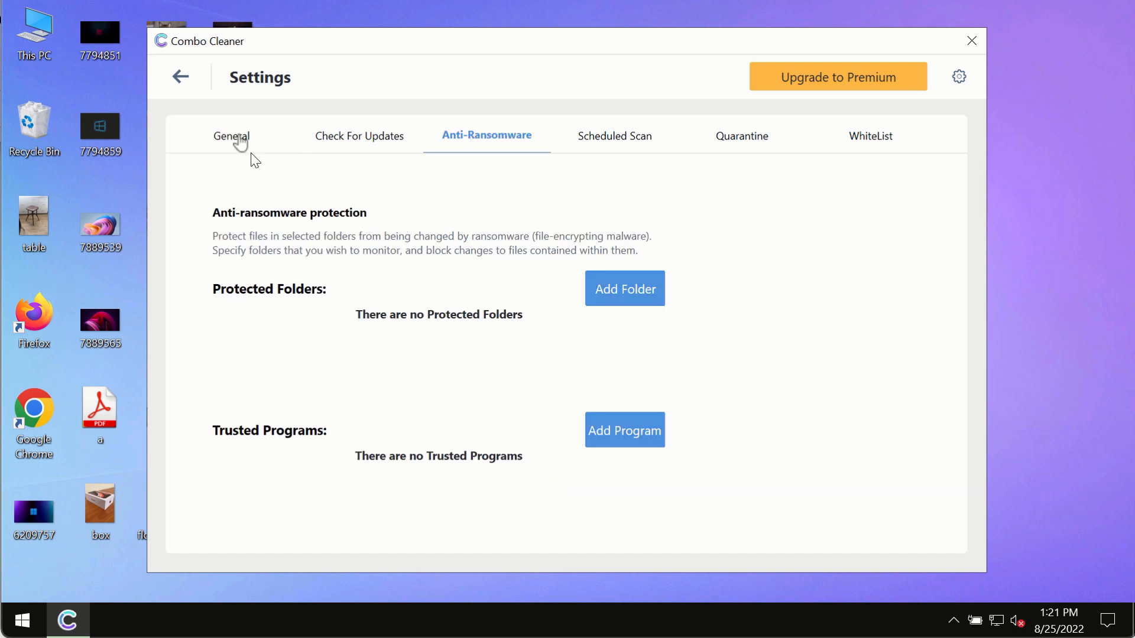
pyautogui.moveTo(624, 288)
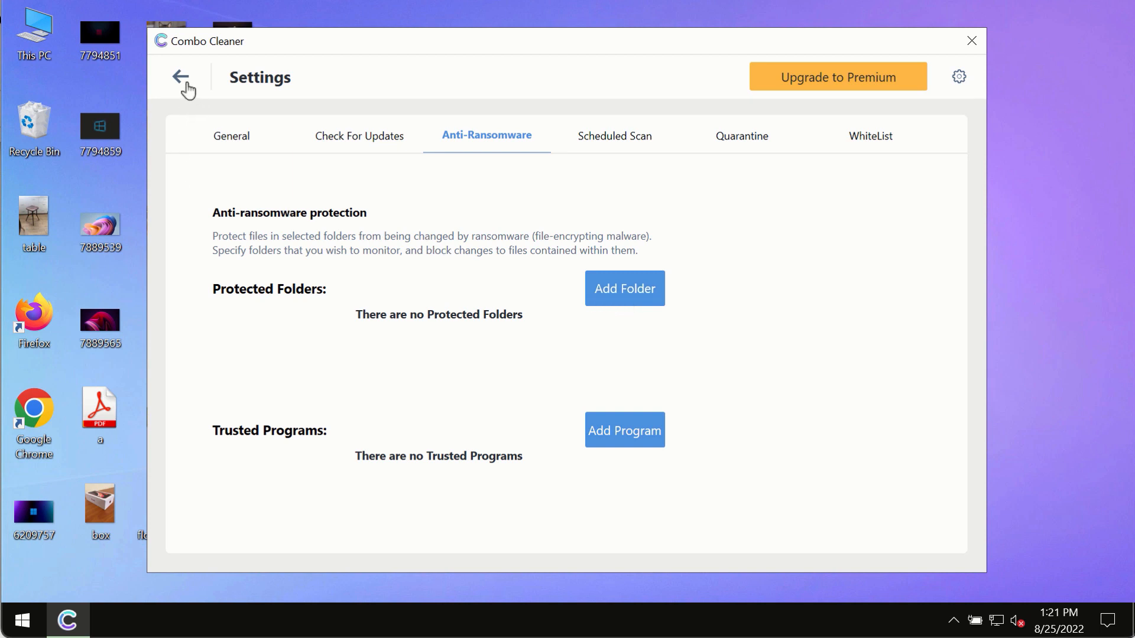
# Step: Go back to the Quick Scan progress screen, now reporting 4 threats and 2 suspicious items
pyautogui.click(182, 77)
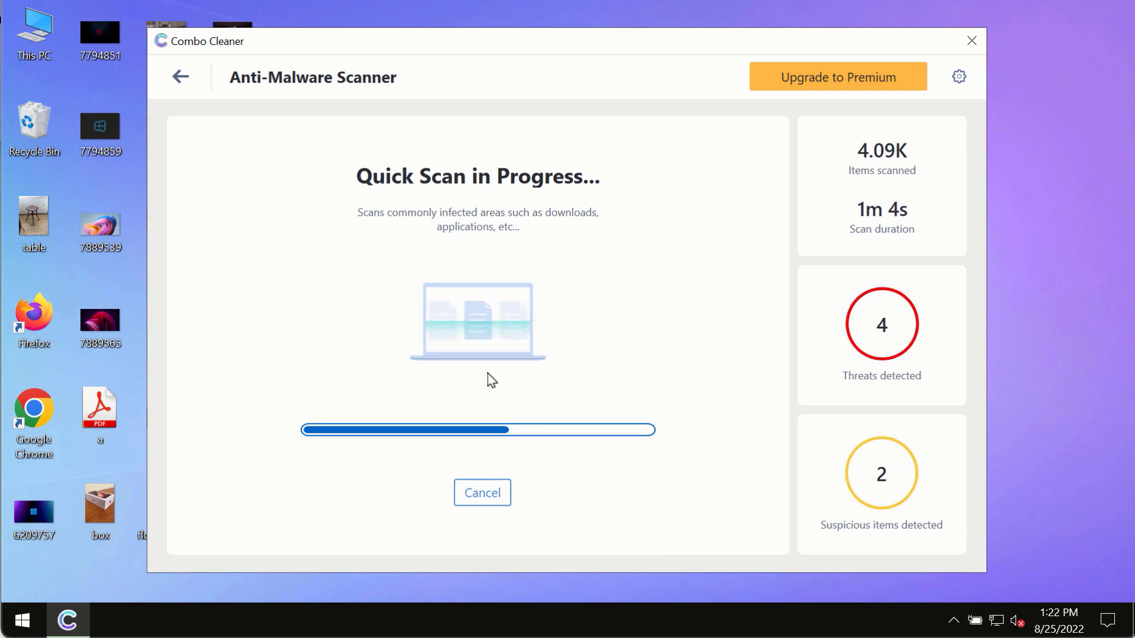
pyautogui.moveTo(643, 385)
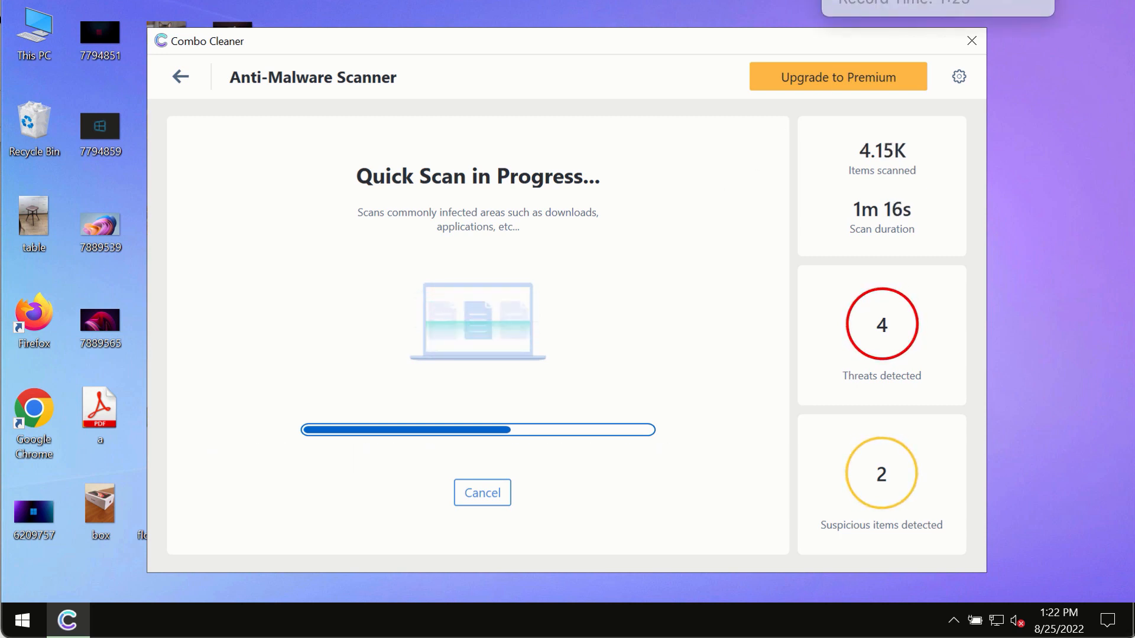
pyautogui.moveTo(657, 264)
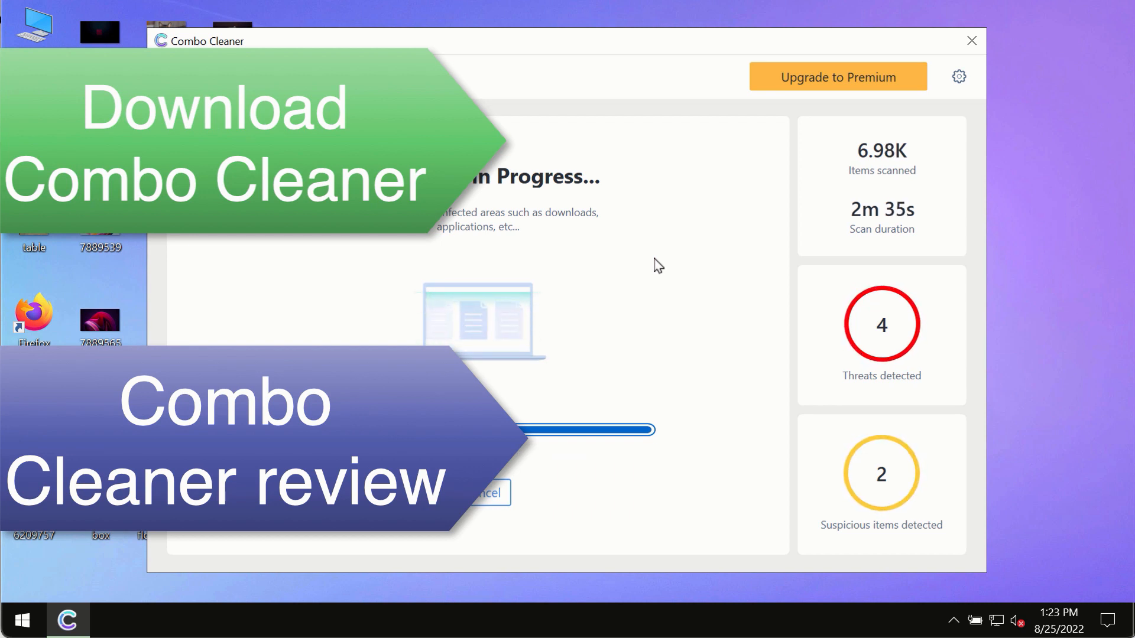
pyautogui.moveTo(689, 231)
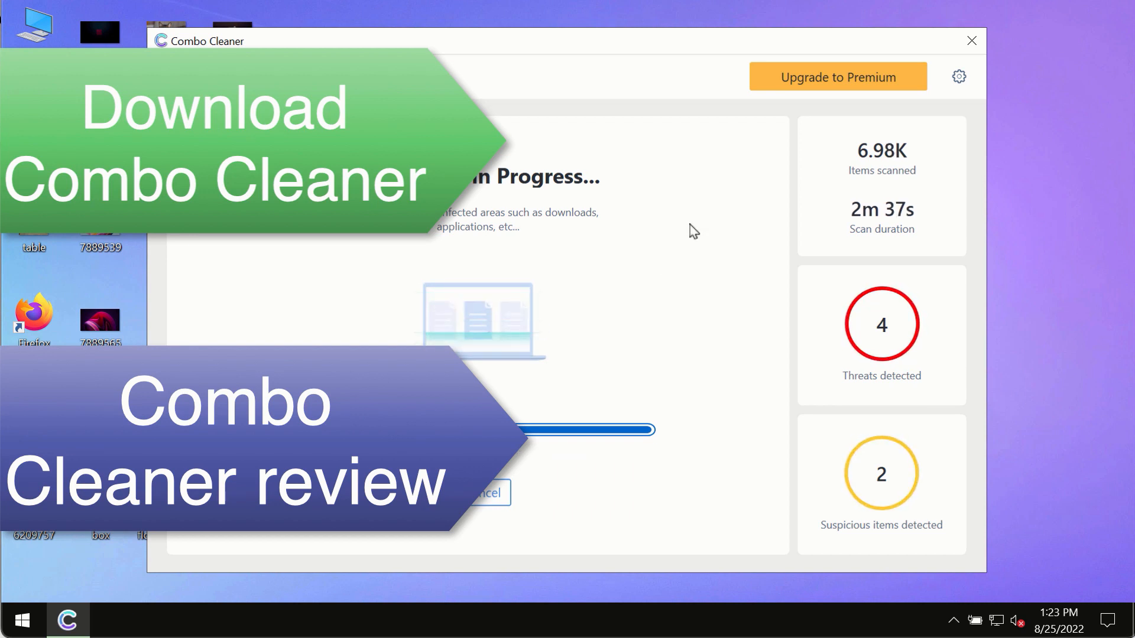